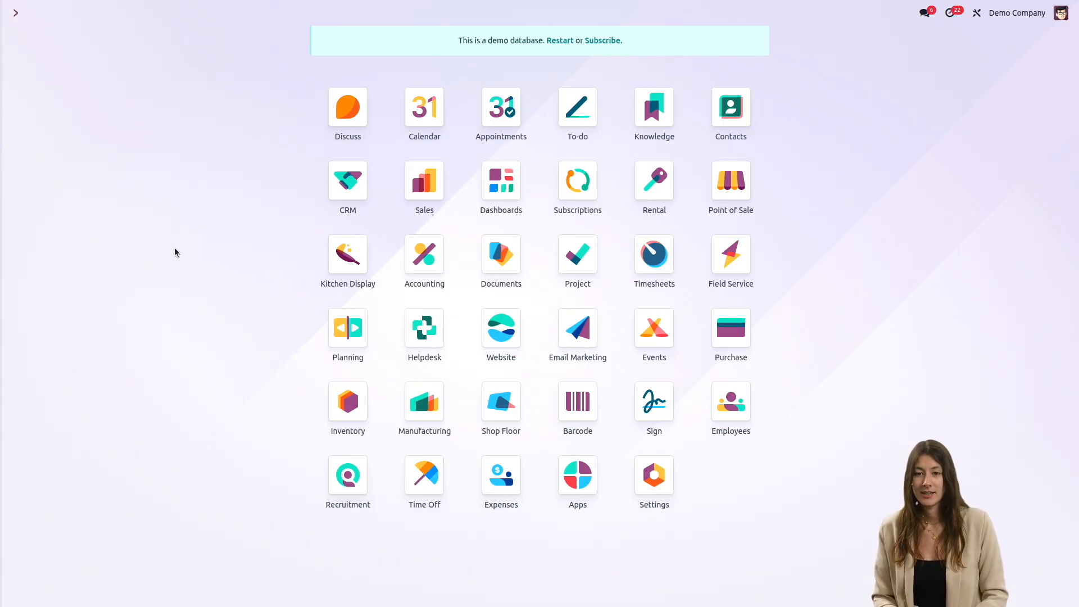
mouse_move(424, 181)
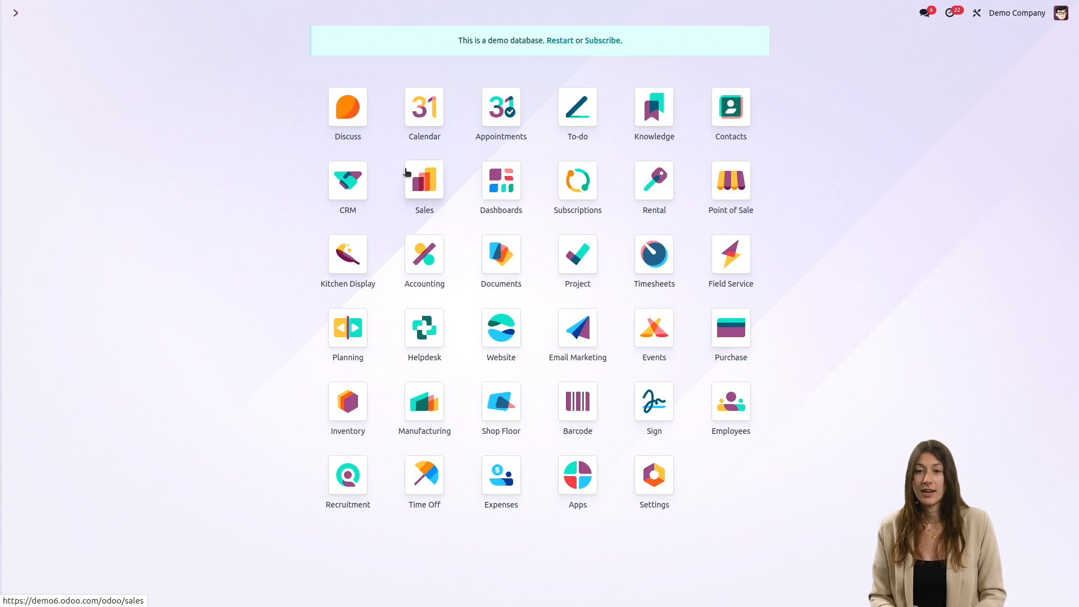
Log into the new edu-demodata3 database to reach its app dashboard.
click(423, 181)
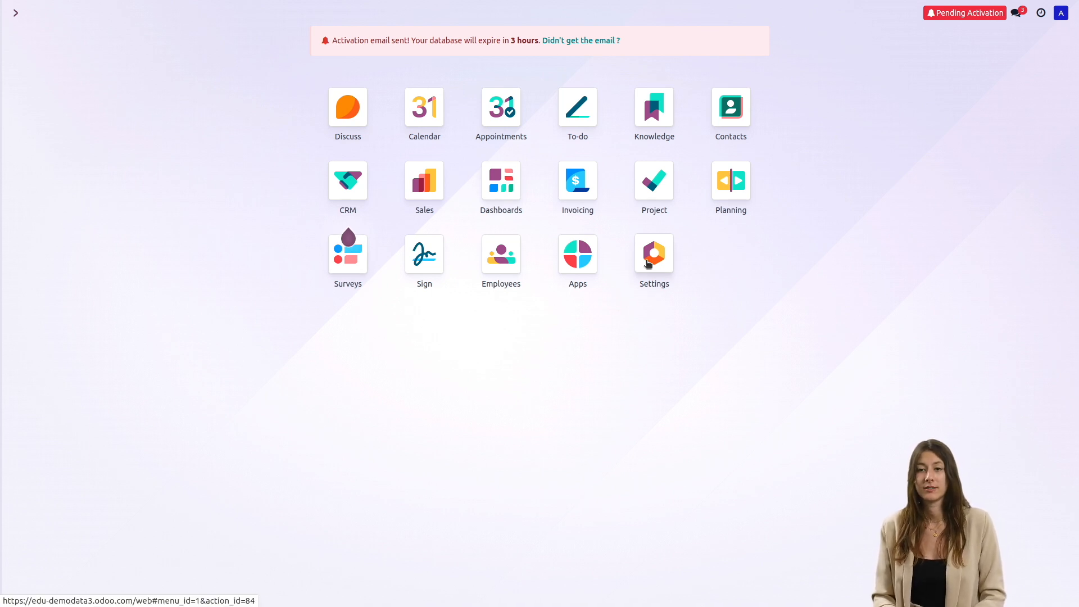
Activate developer mode and reach the Developer Tools section in Settings.
click(653, 252)
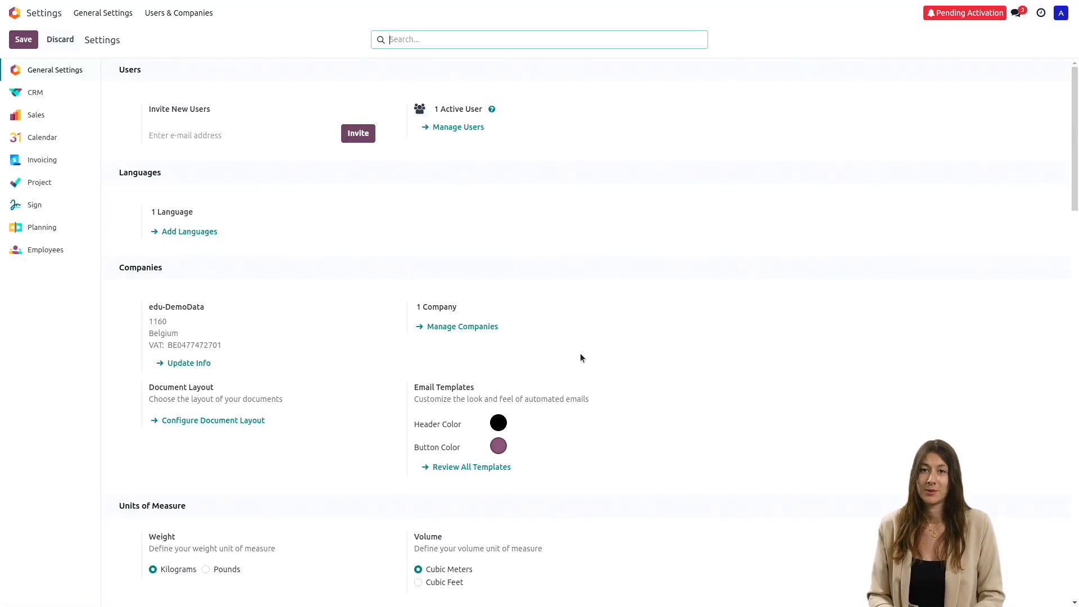
scroll(down, 3)
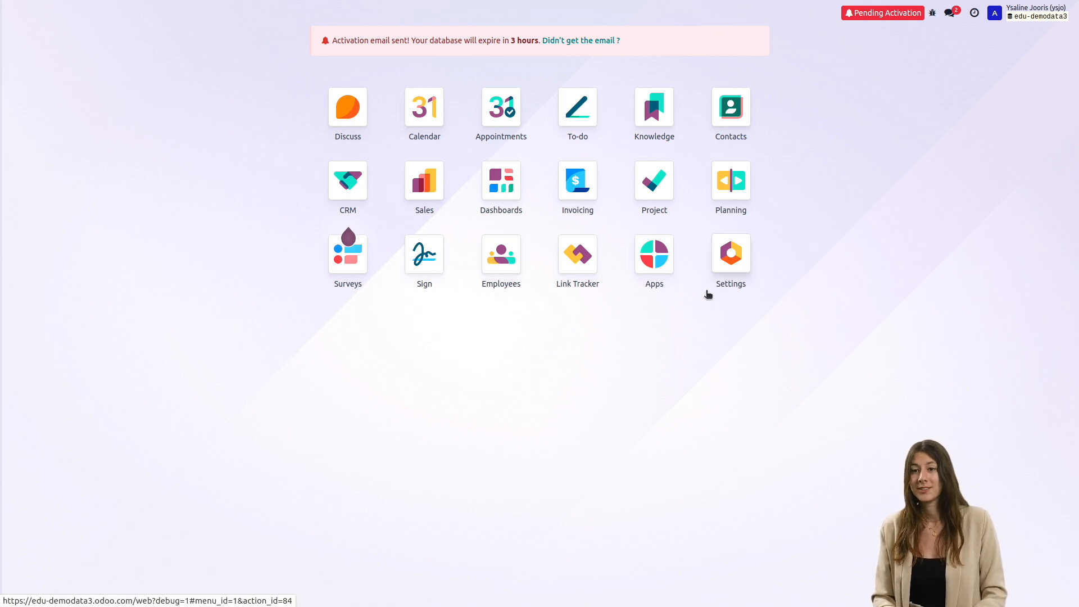
click(730, 252)
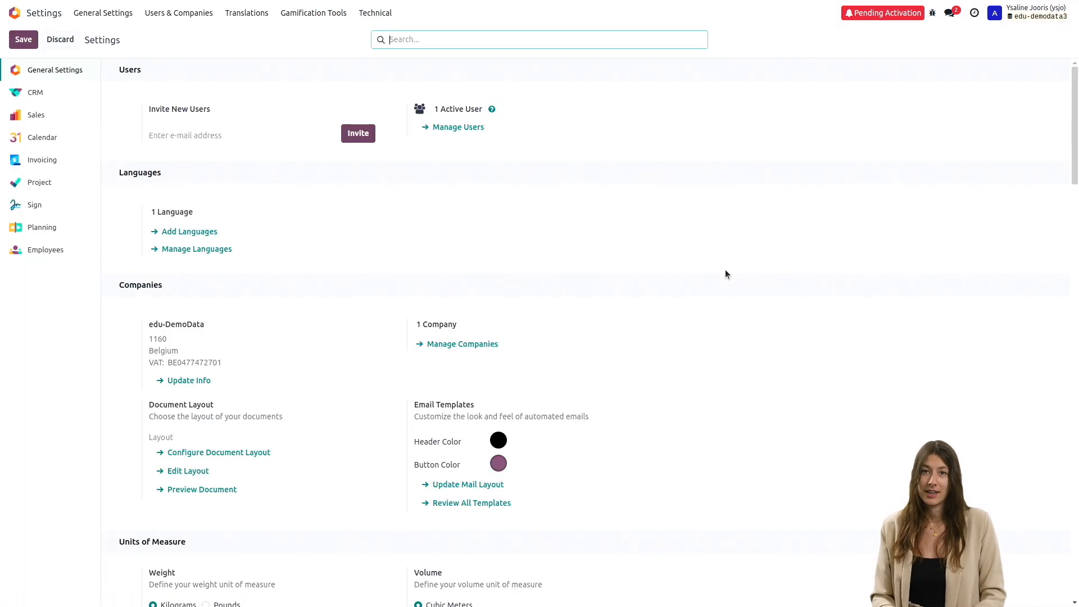
scroll(down, 3)
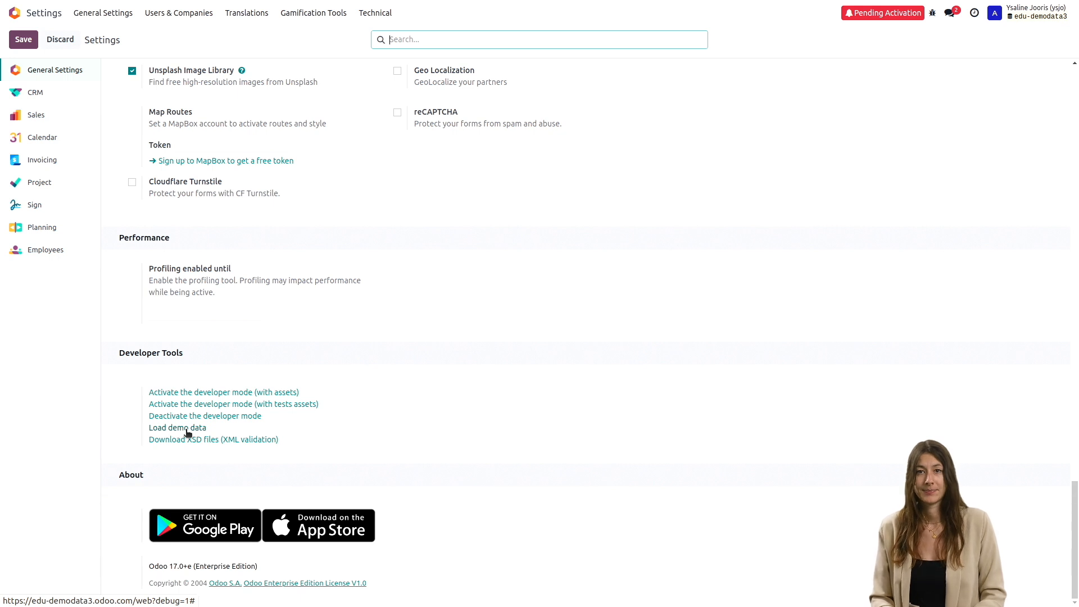
Load demo data and confirm 'Yes, I understand the risks' in the Danger Zone dialog.
click(177, 427)
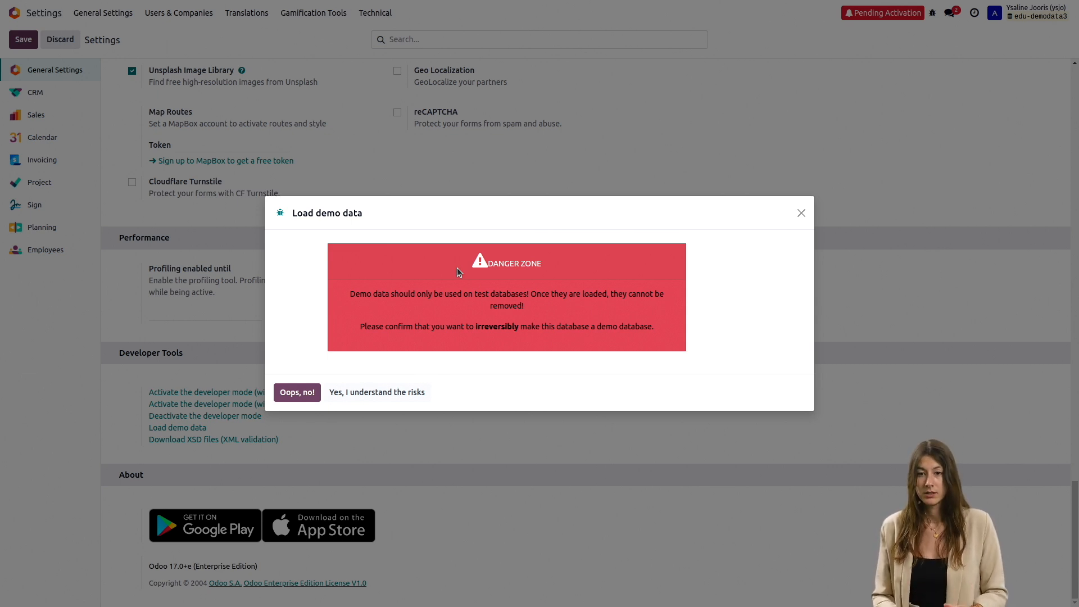
mouse_move(377, 392)
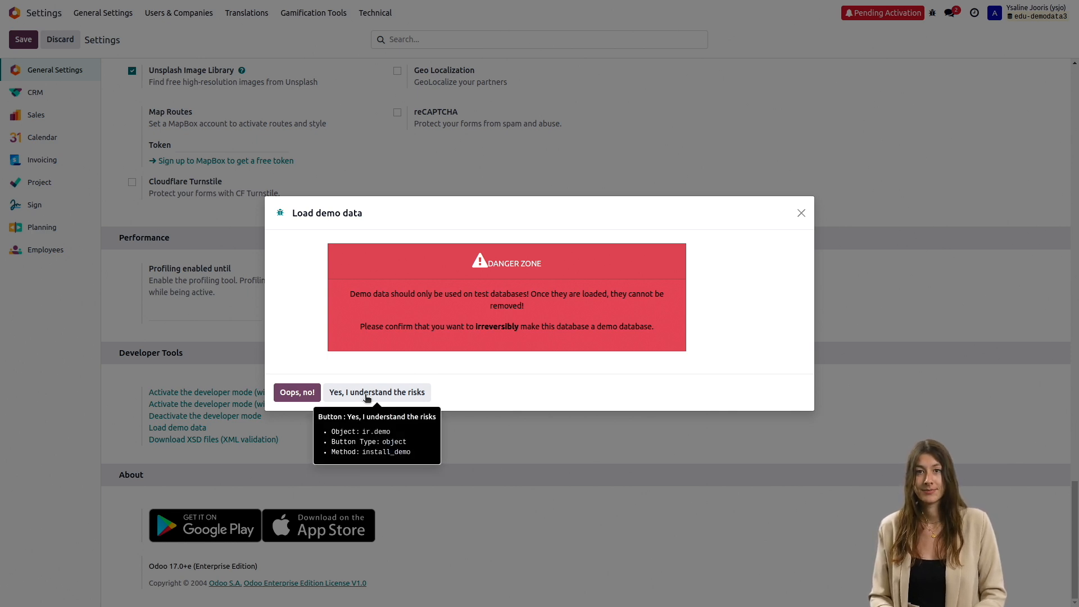
click(377, 392)
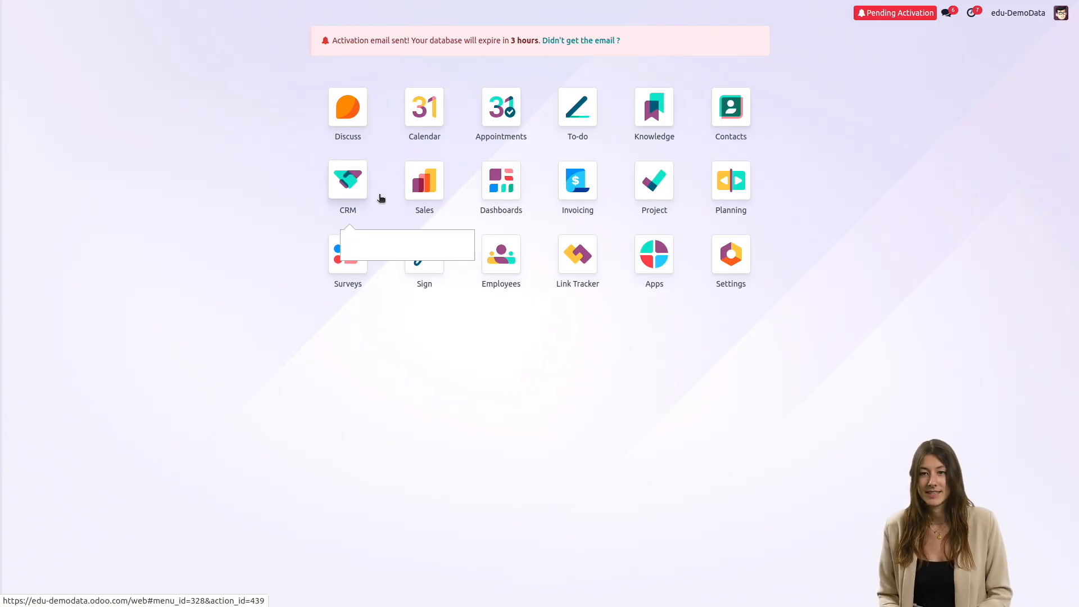
Browse the courses catalogue and open the Mobi course page.
click(424, 180)
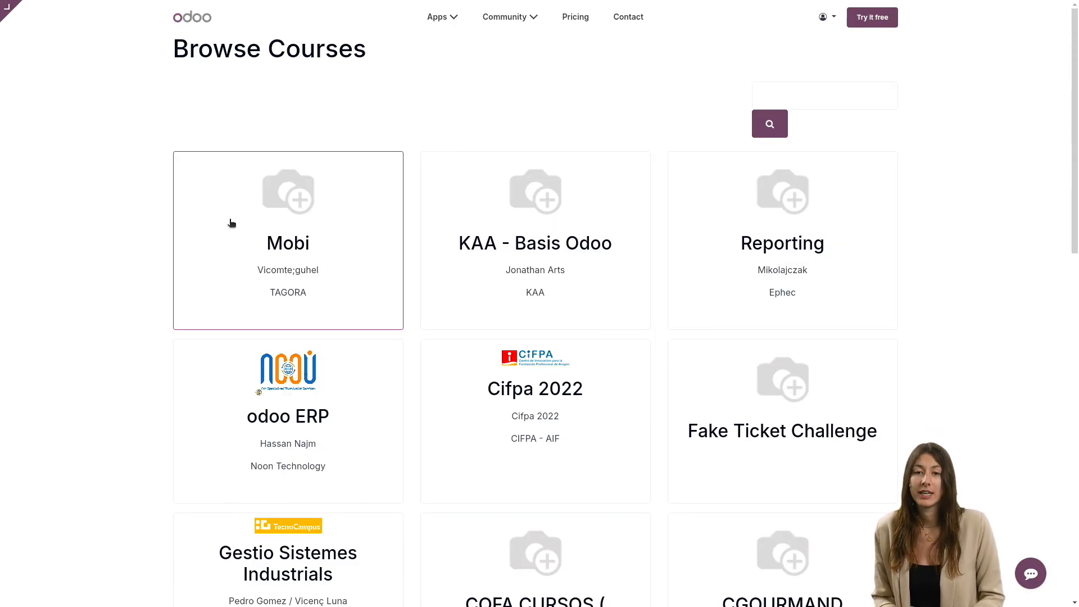
click(287, 242)
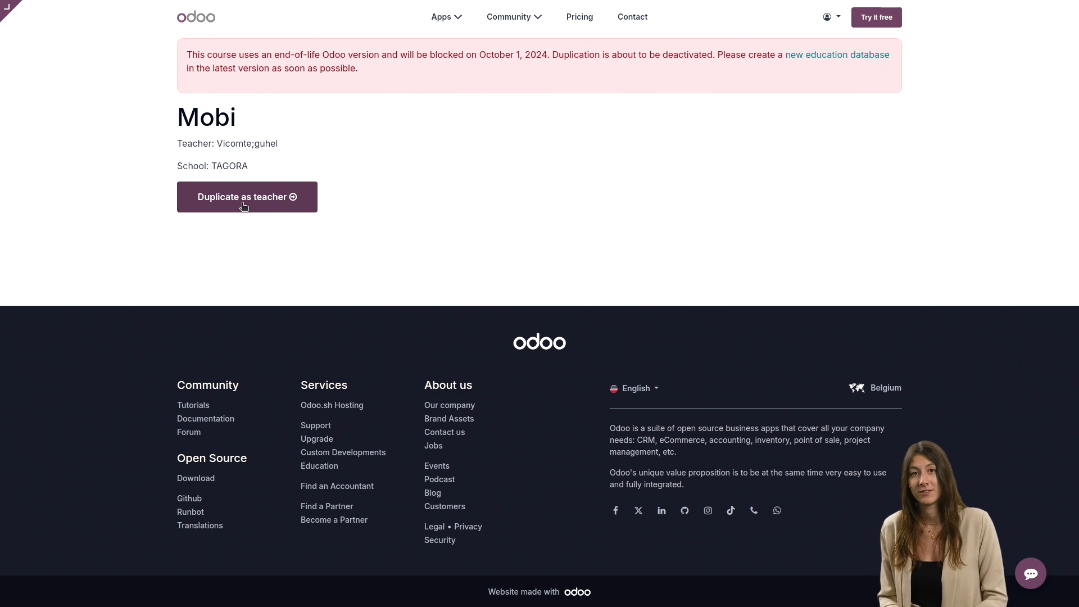
mouse_move(235, 236)
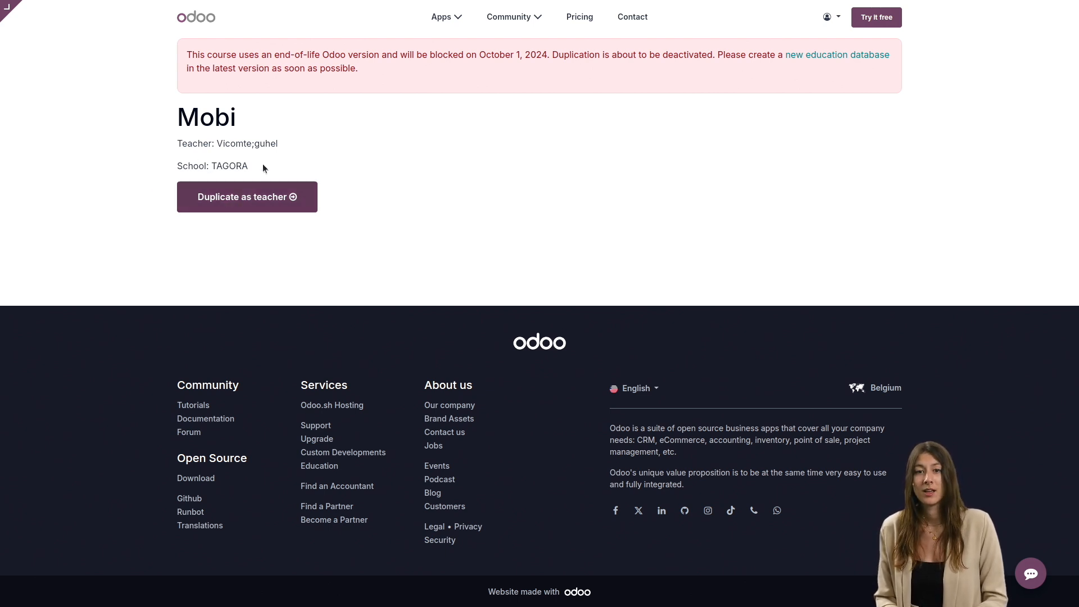
mouse_move(246, 204)
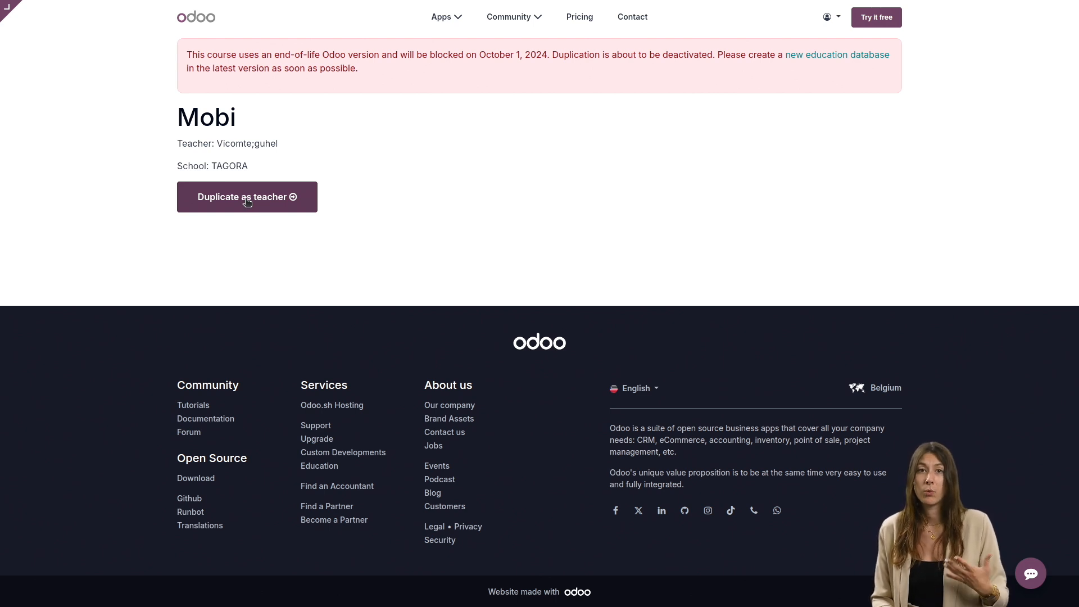
mouse_move(221, 52)
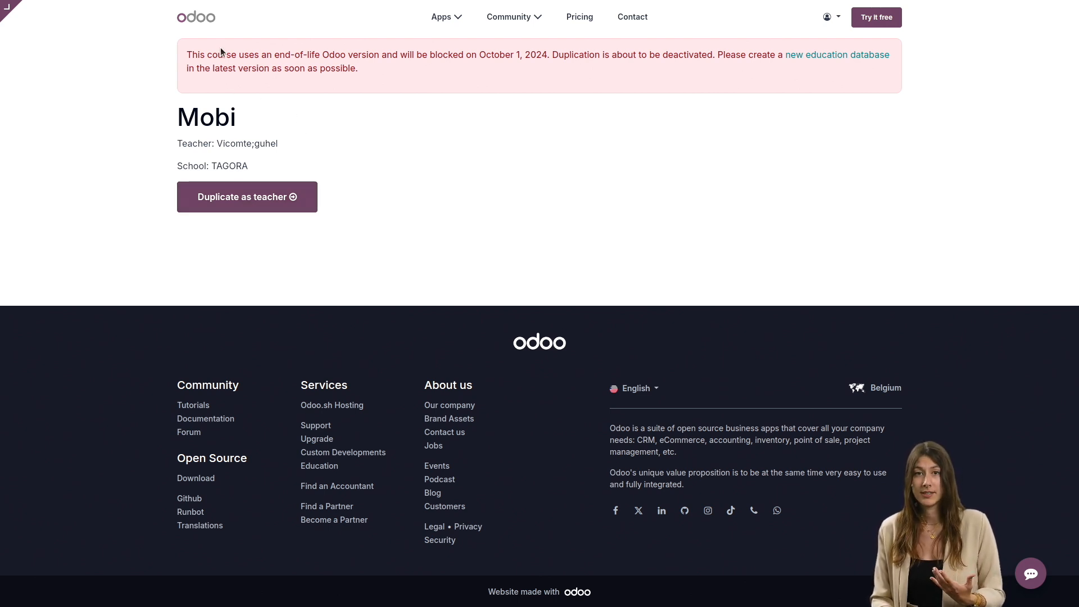